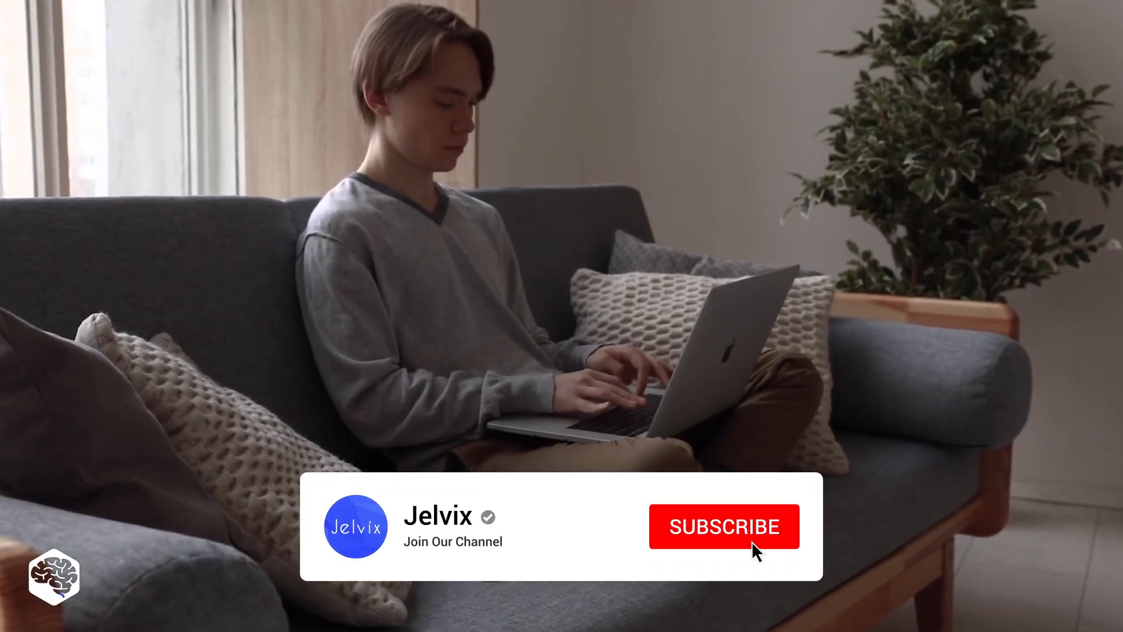
{"action": "left_click", "coordinate": [723, 526]}
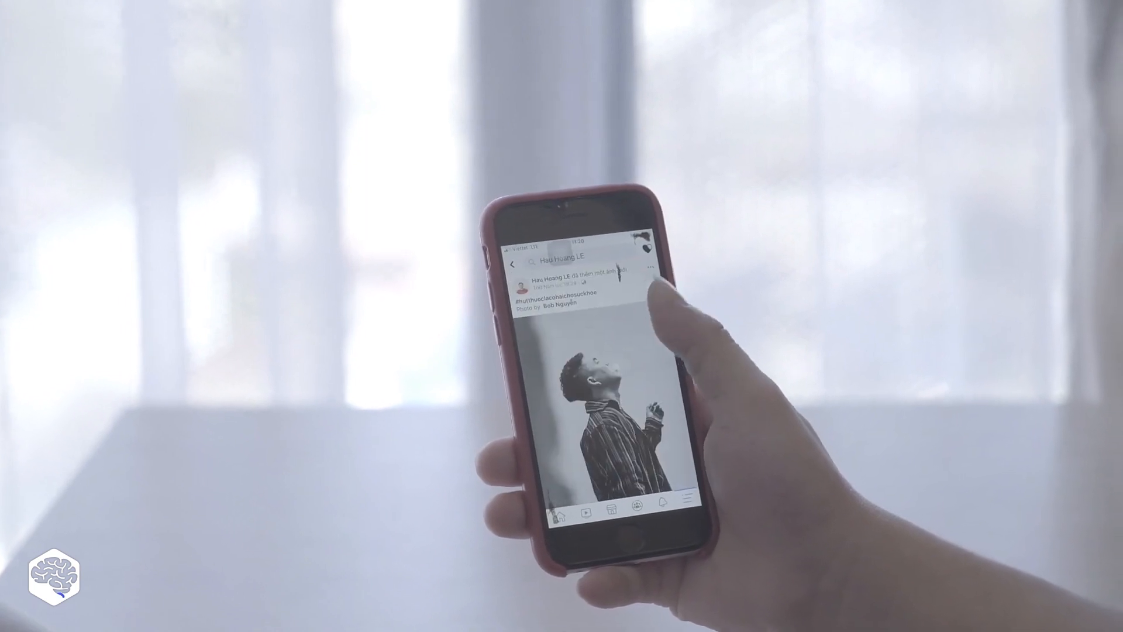
{"action": "scroll", "scroll_direction": "down", "scroll_amount": 3}
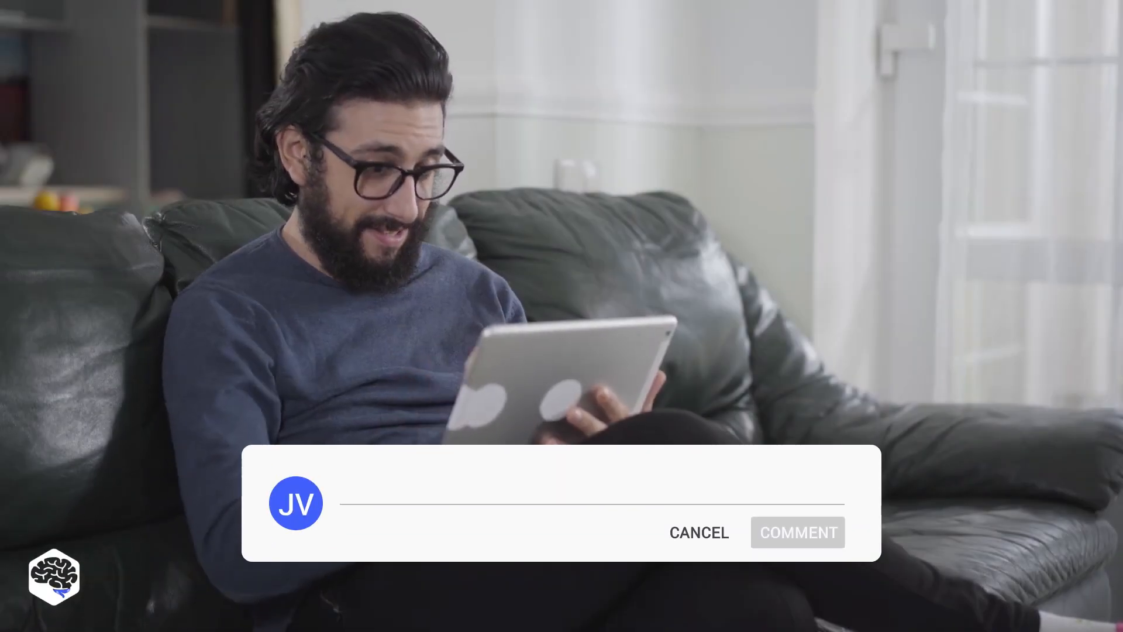
{"action": "type", "text": "Even this system will turn gray after this!"}
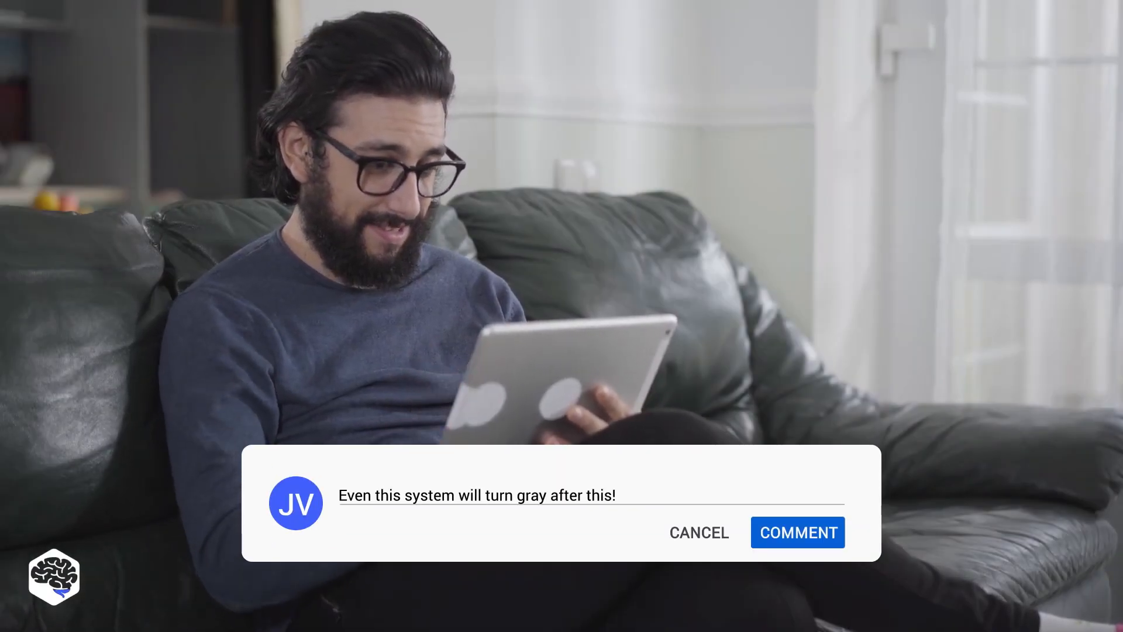
{"action": "left_click", "coordinate": [797, 532]}
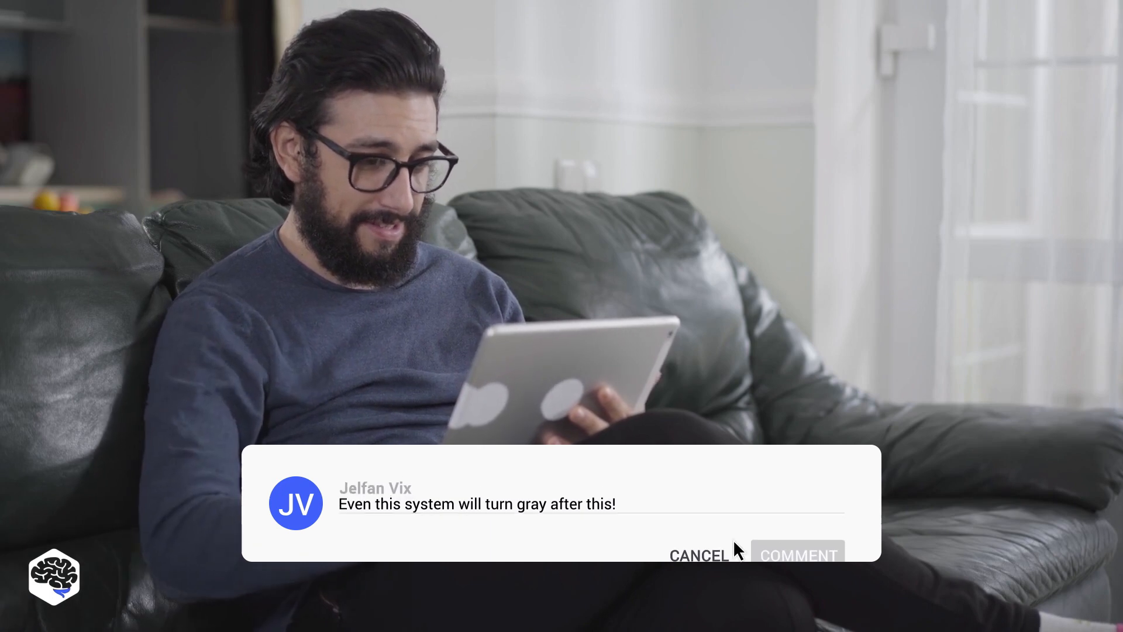